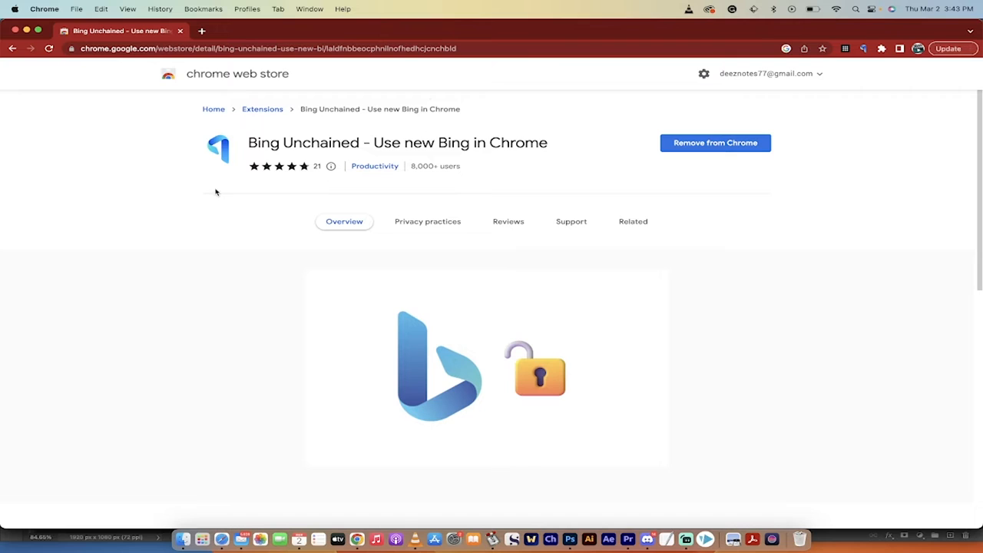
mouse_move(445, 71)
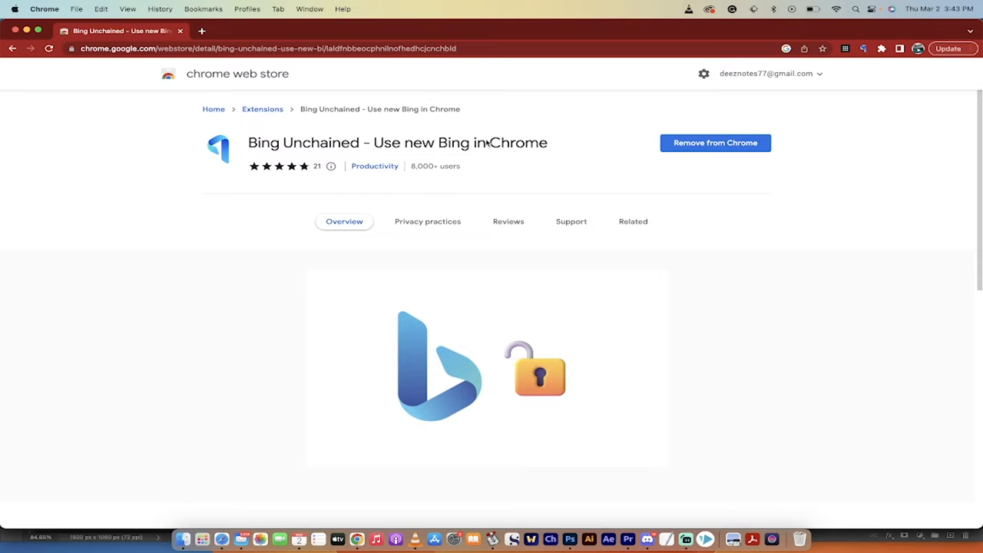
mouse_move(228, 268)
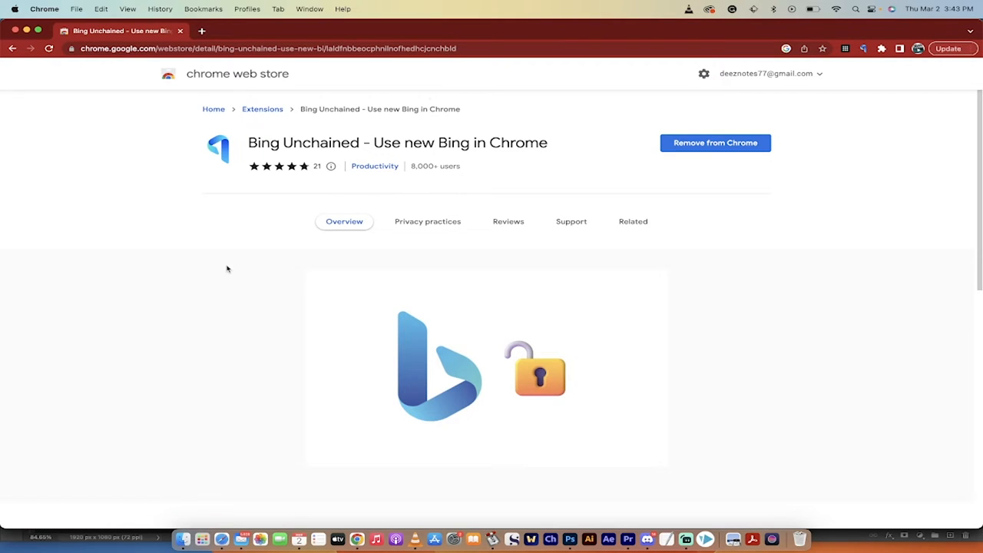
mouse_move(445, 64)
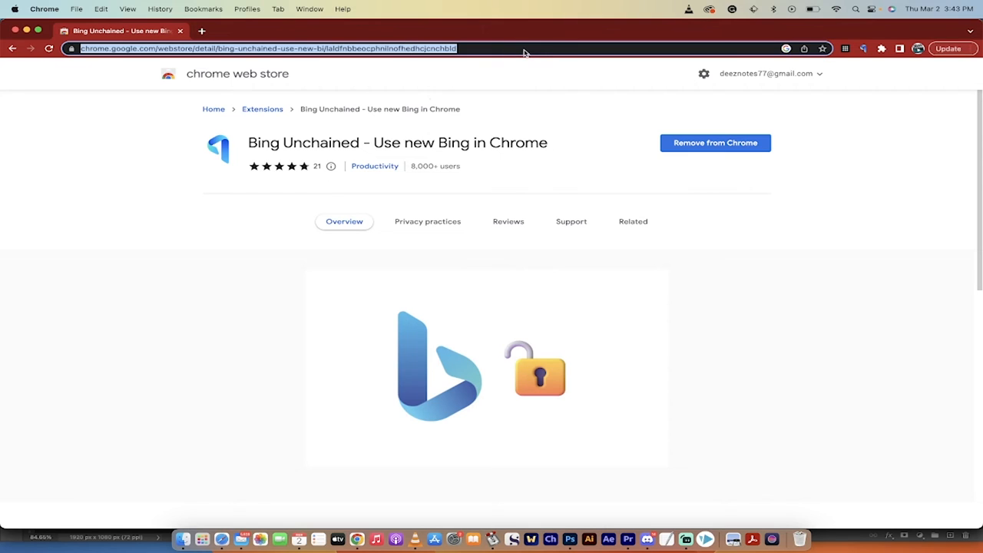
mouse_move(841, 72)
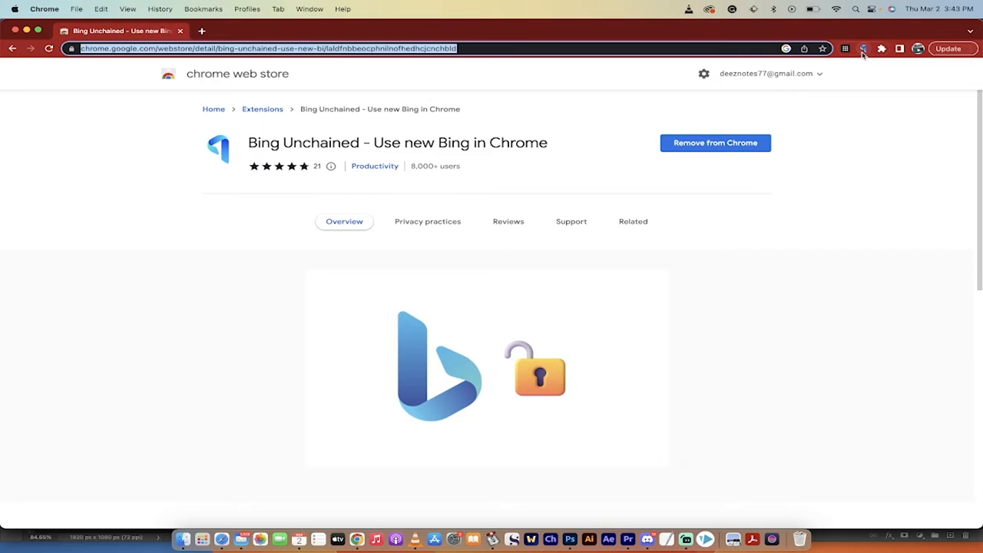
mouse_move(869, 48)
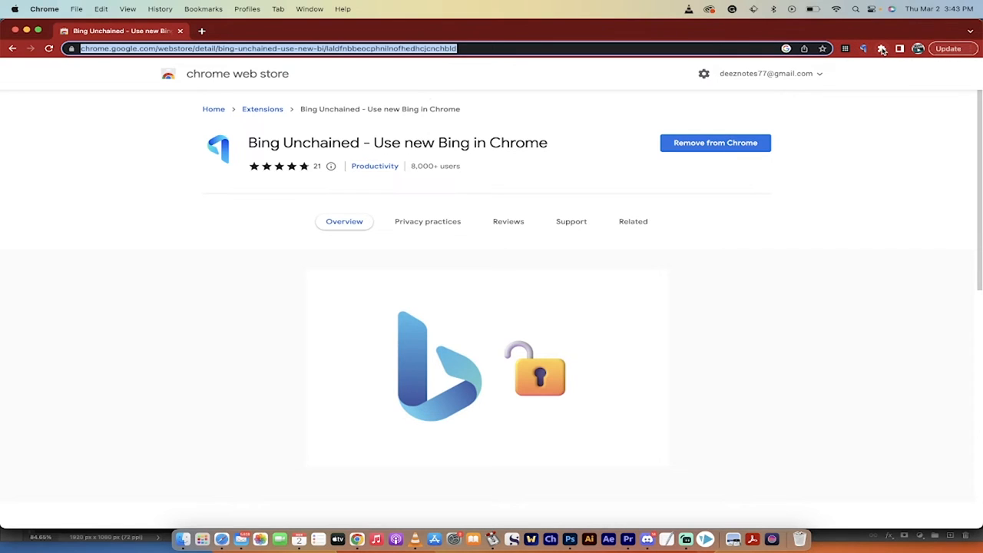
Step: Confirm Bing Unchained is pinned among the extensions and launch it to reach Bing chat
left_click(888, 48)
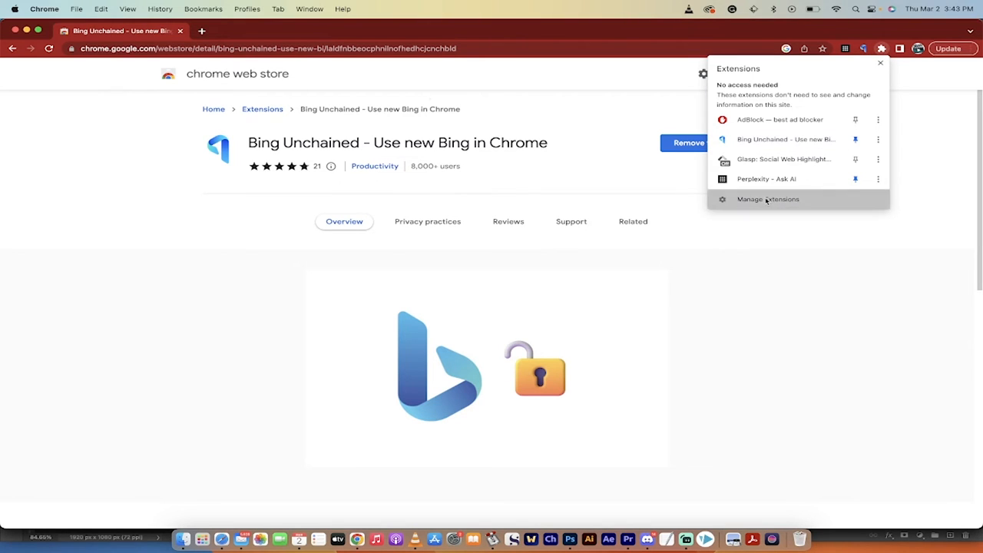
left_click(765, 199)
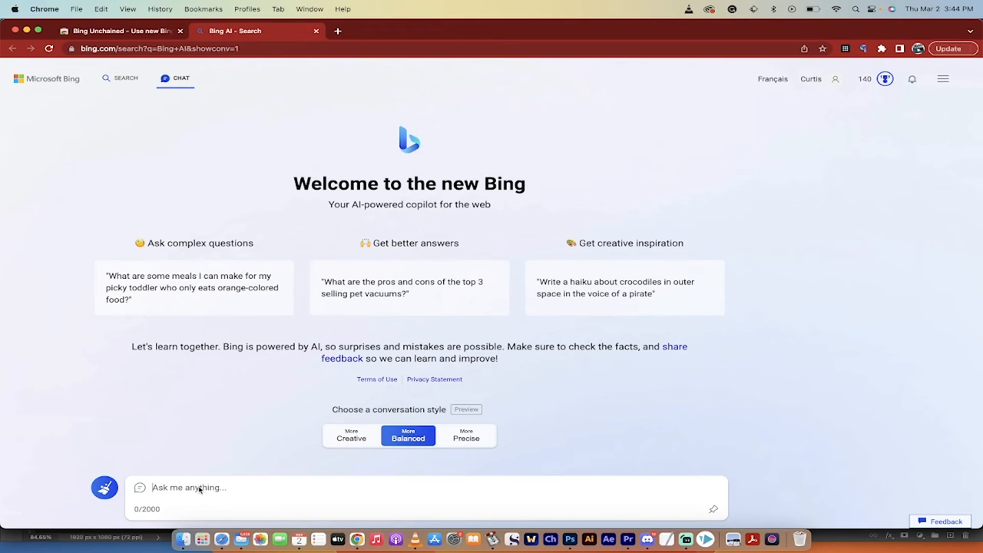
mouse_move(249, 452)
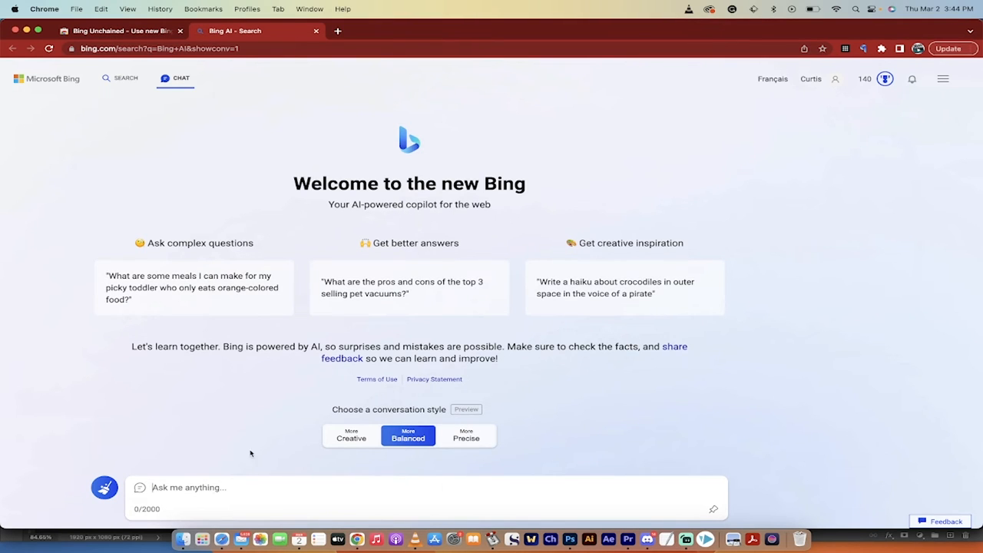
mouse_move(412, 307)
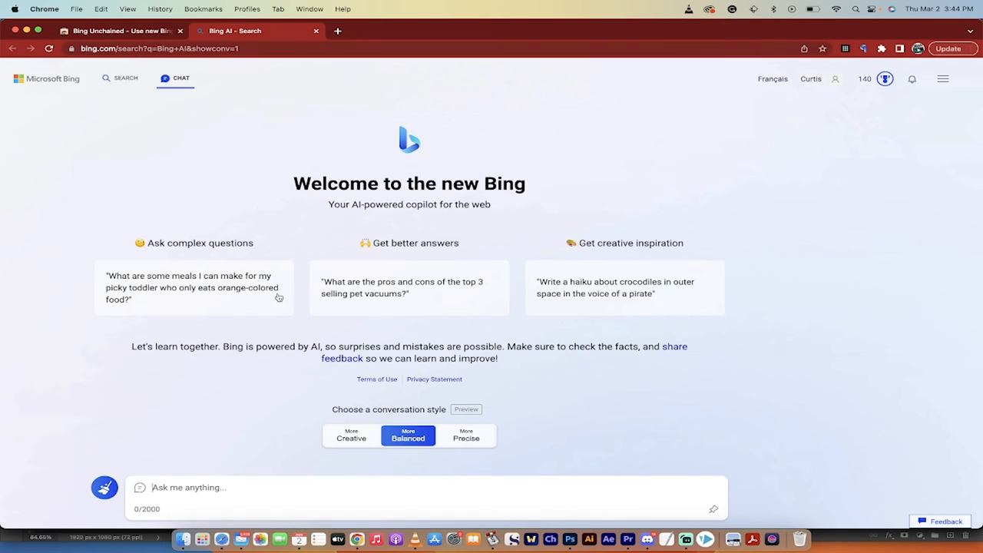
mouse_move(229, 405)
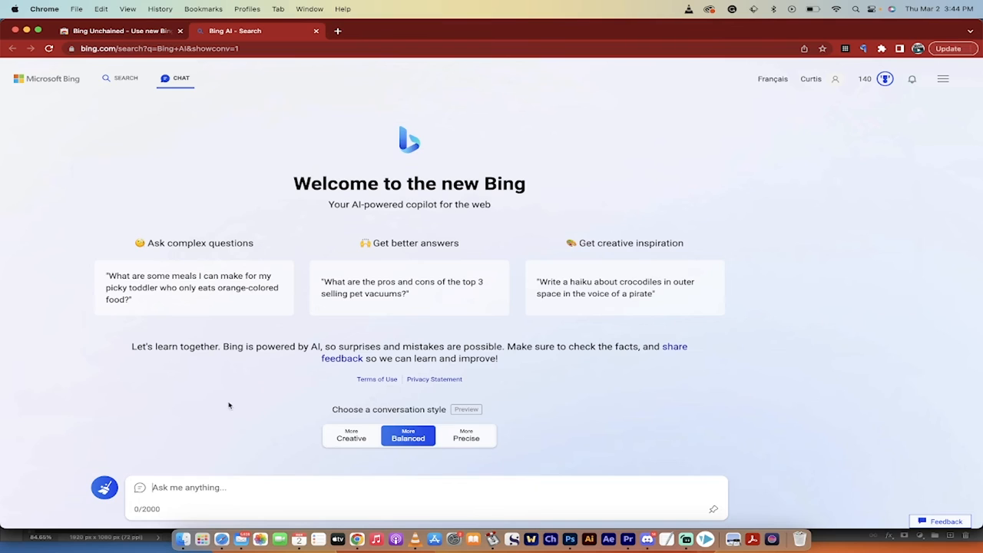
mouse_move(810, 82)
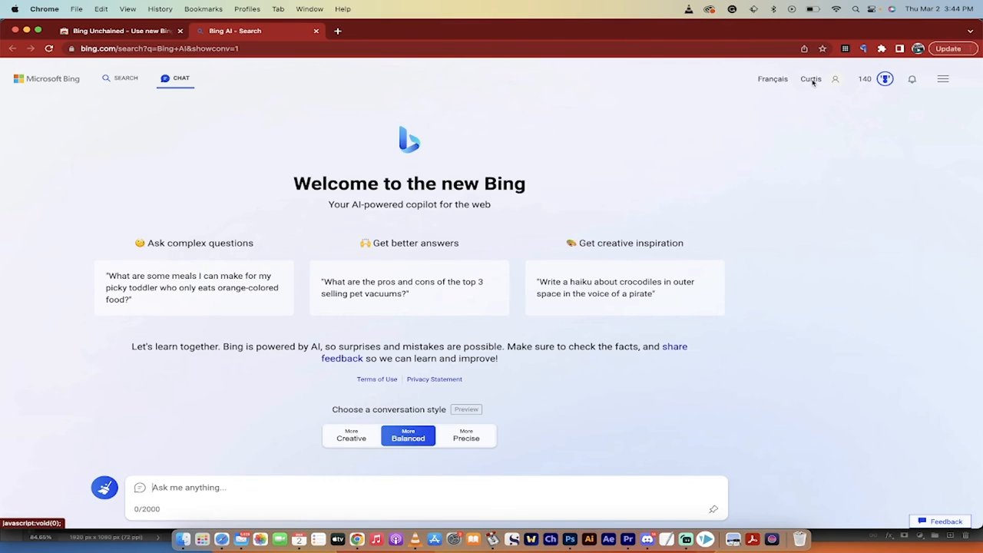
mouse_move(209, 421)
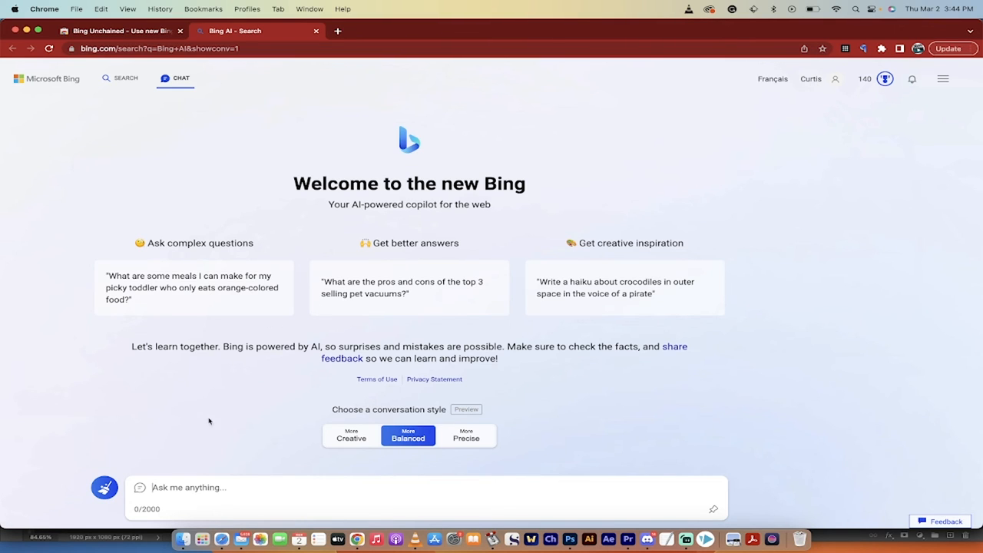
mouse_move(238, 330)
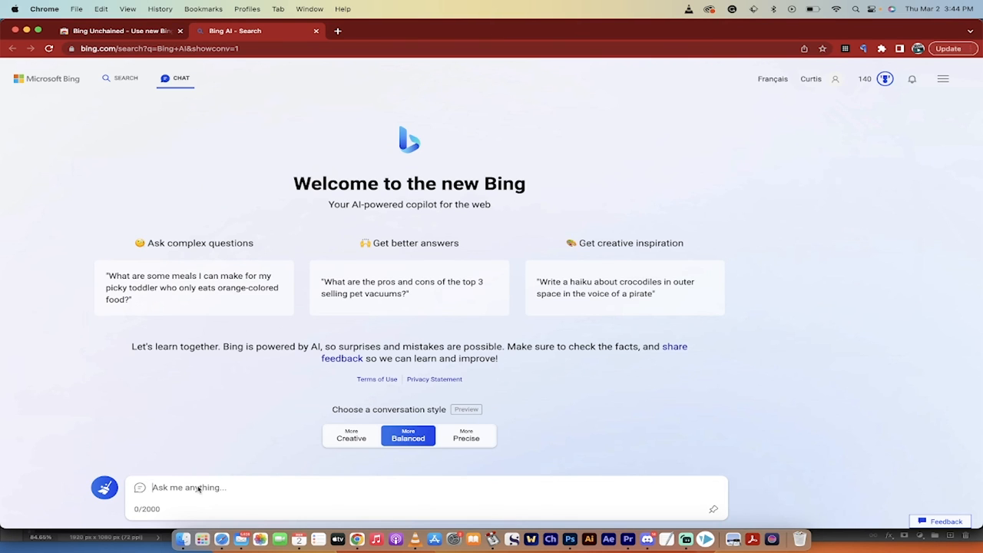
Step: Move from the Bing chat welcome page to the Bing AI search results
left_click(120, 78)
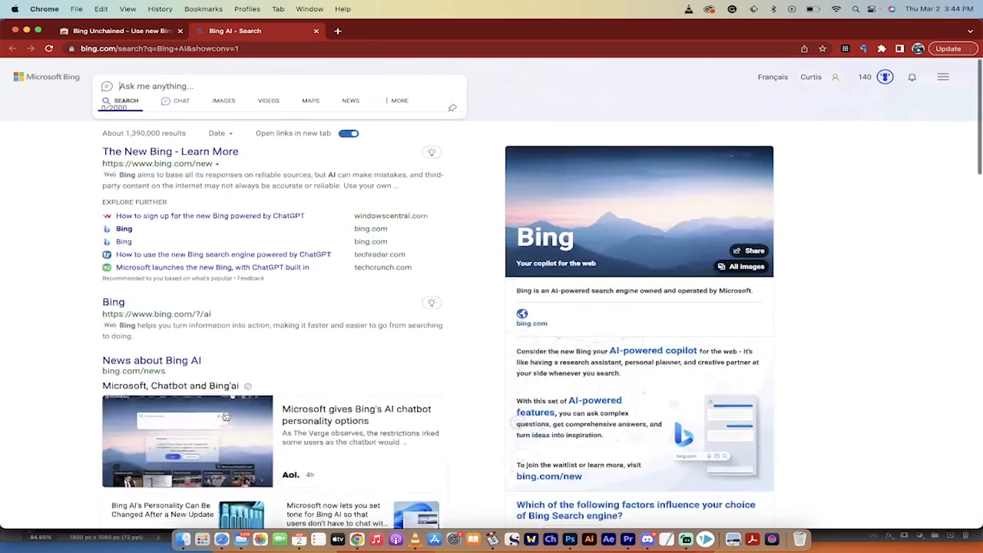